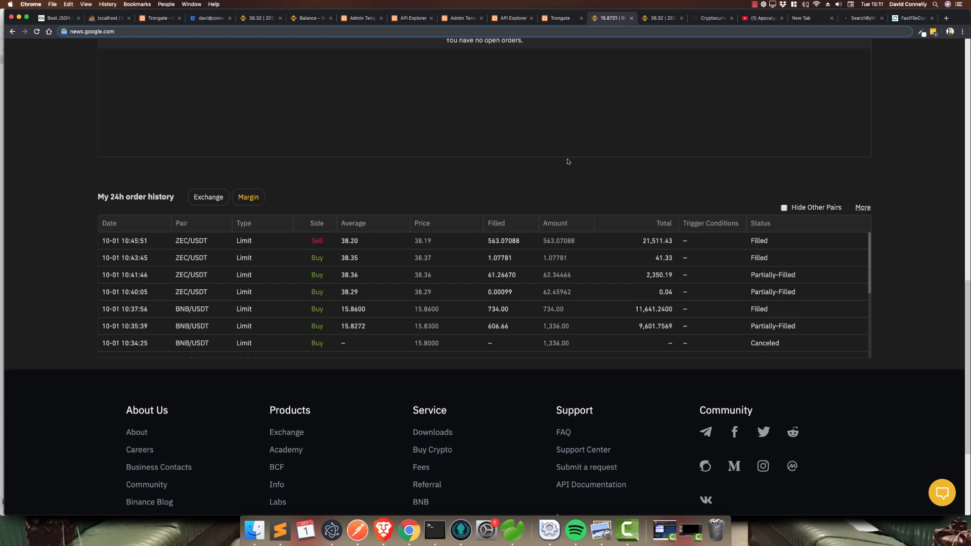
- Switch from the Binance order history to the trucks API Explorer browser tab
{"action": "left_click", "coordinate": [411, 17]}
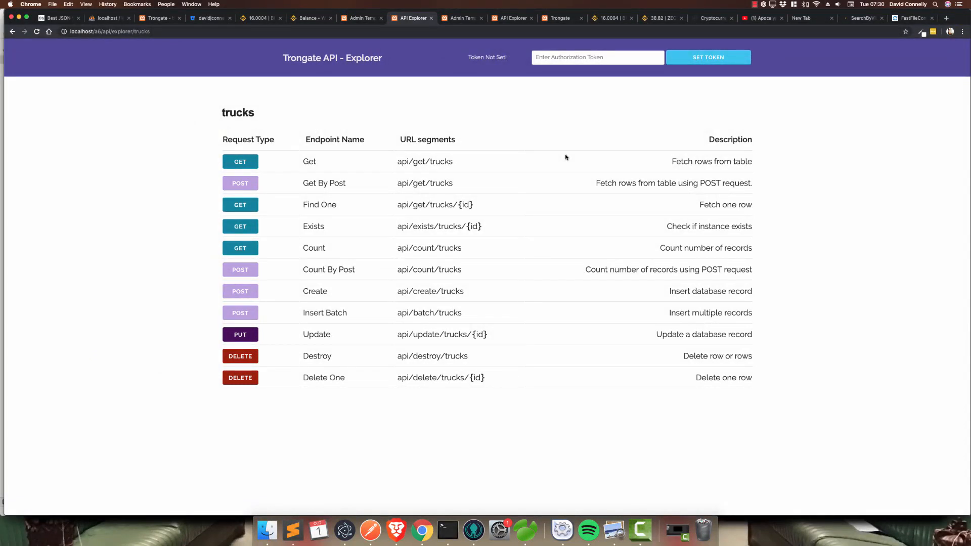
{"action": "left_click", "coordinate": [239, 162]}
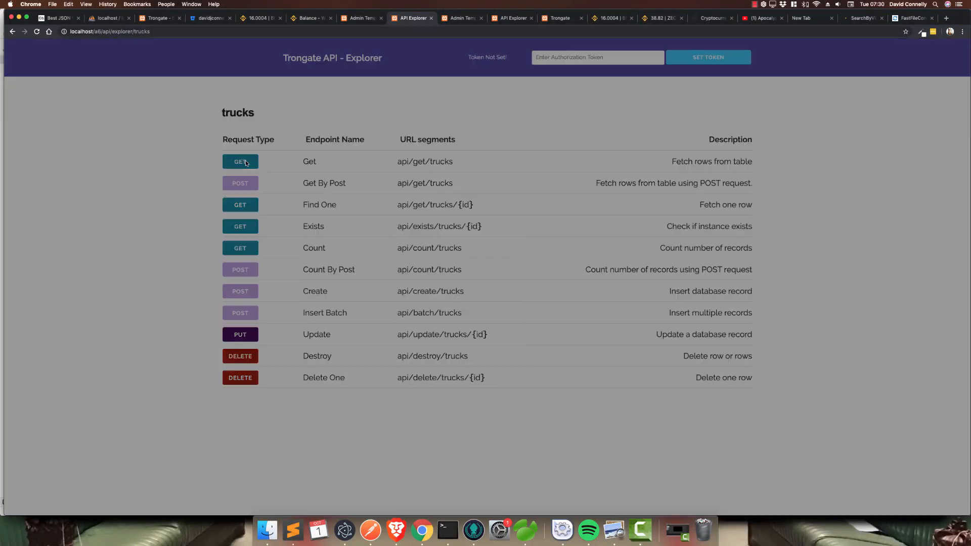
{"action": "left_click", "coordinate": [239, 162]}
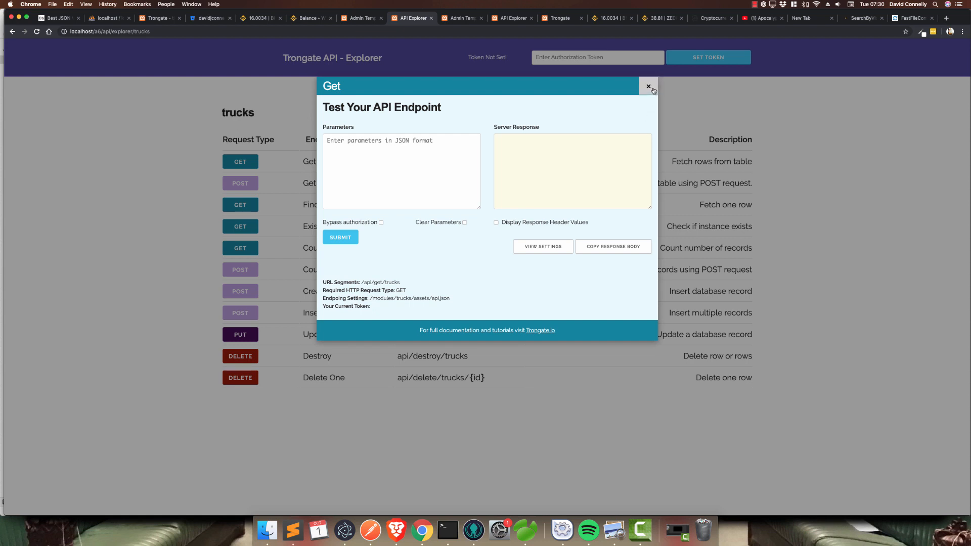
{"action": "left_click", "coordinate": [648, 85]}
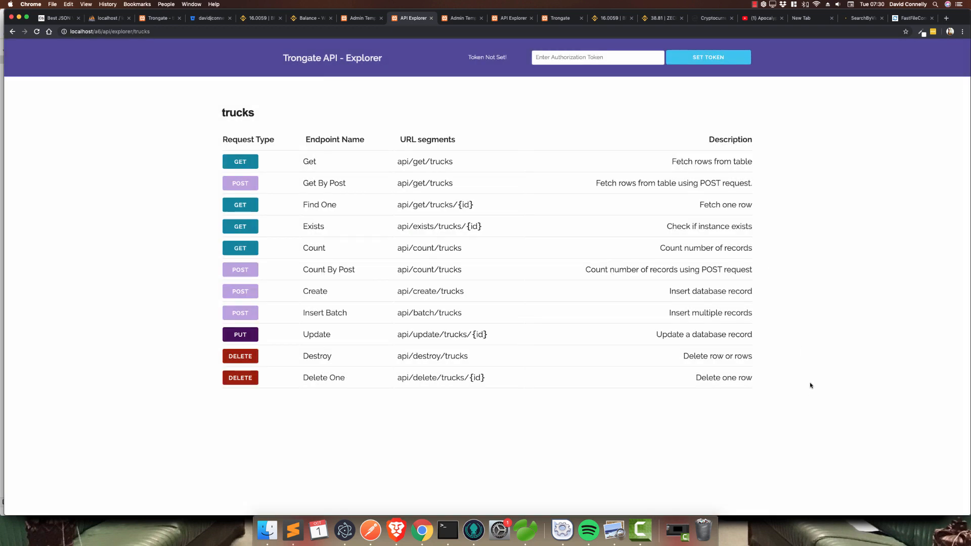
{"action": "mouse_move", "coordinate": [202, 388]}
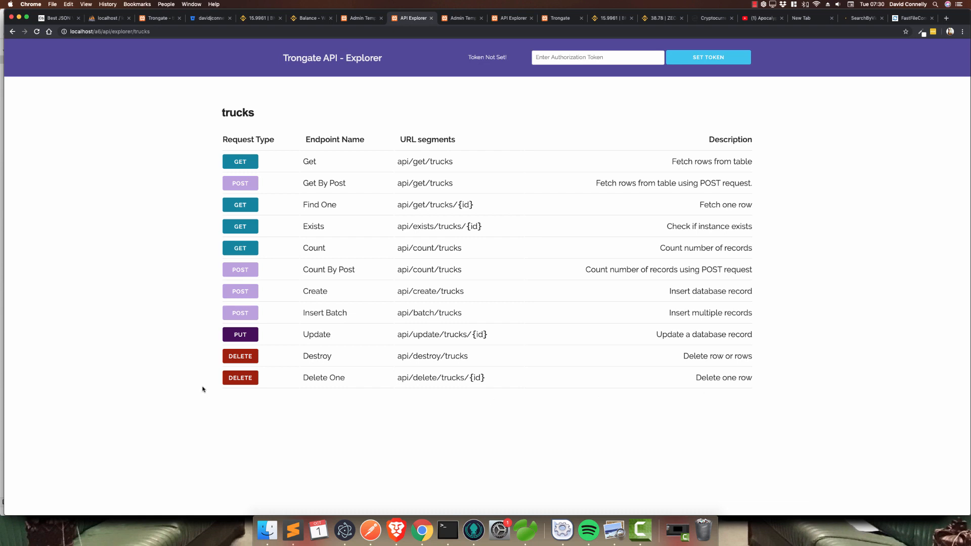
{"action": "mouse_move", "coordinate": [241, 312]}
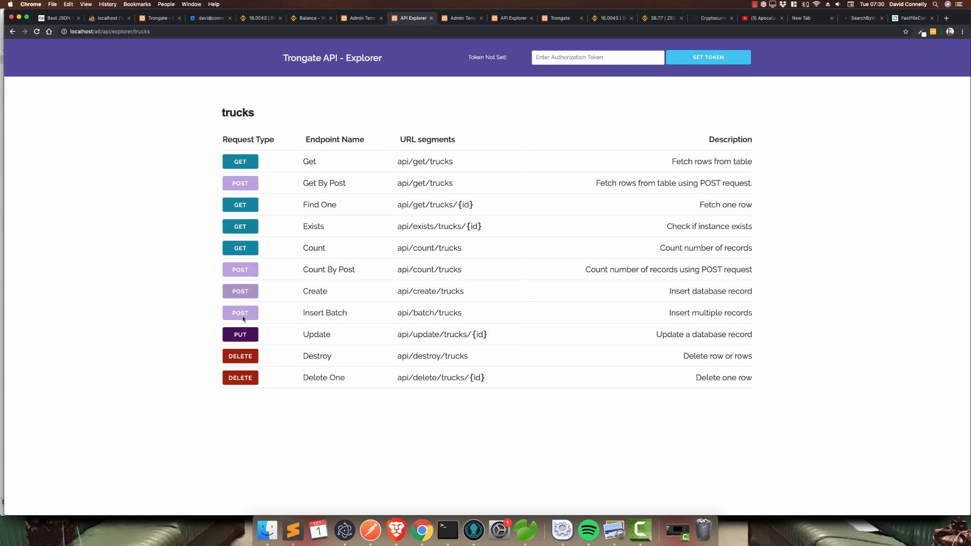
{"action": "mouse_move", "coordinate": [275, 66]}
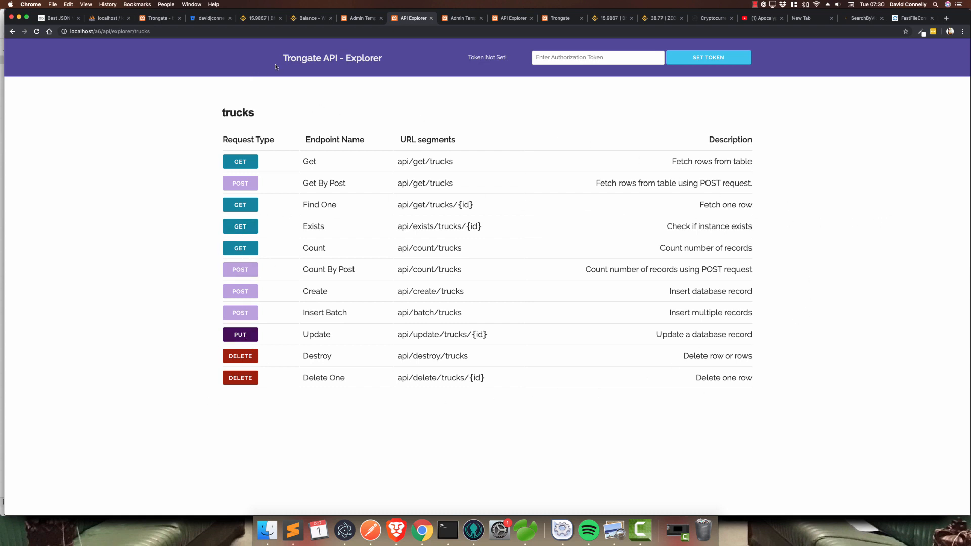
{"action": "mouse_move", "coordinate": [218, 192]}
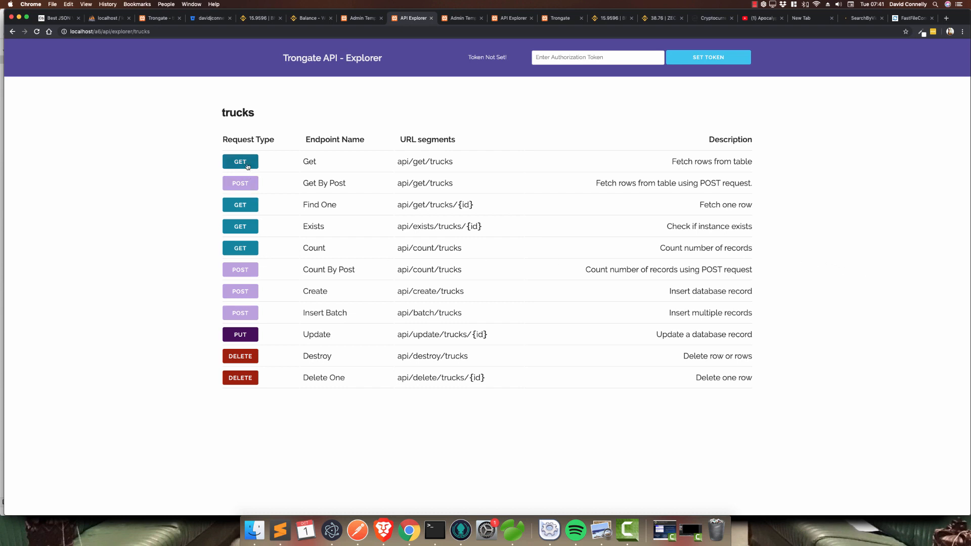
- Peek at the Get and Count By Post test panels, closing each without sending
{"action": "left_click", "coordinate": [240, 162]}
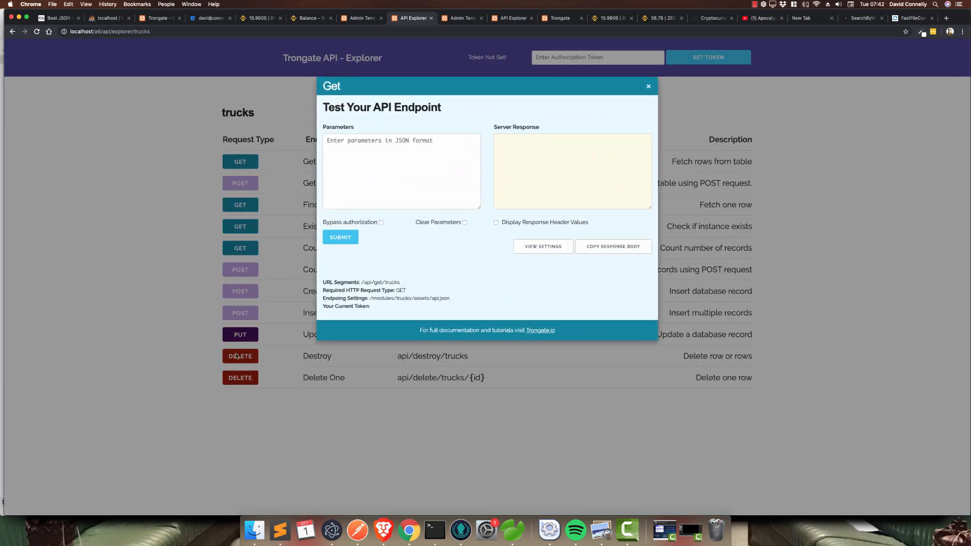
{"action": "left_click", "coordinate": [647, 86]}
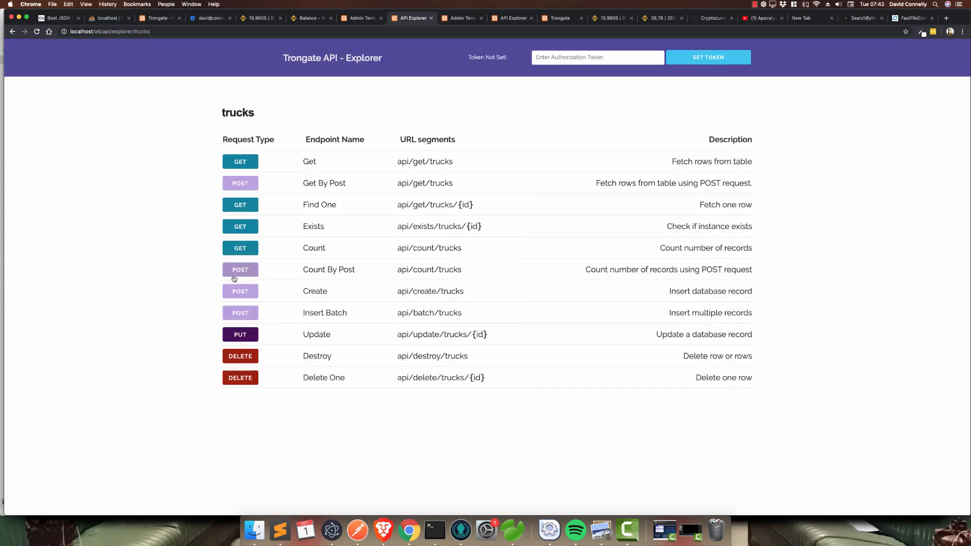
{"action": "left_click", "coordinate": [240, 269]}
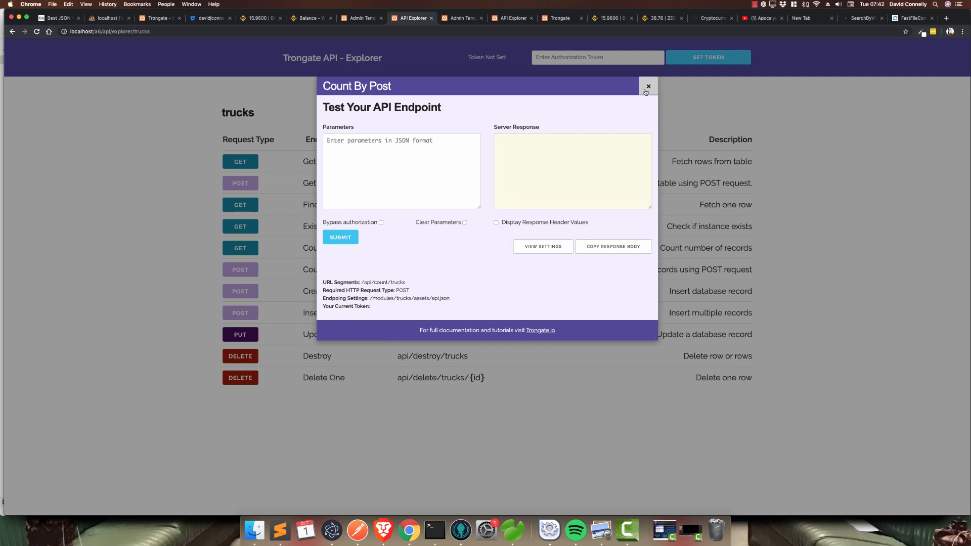
{"action": "left_click", "coordinate": [647, 86]}
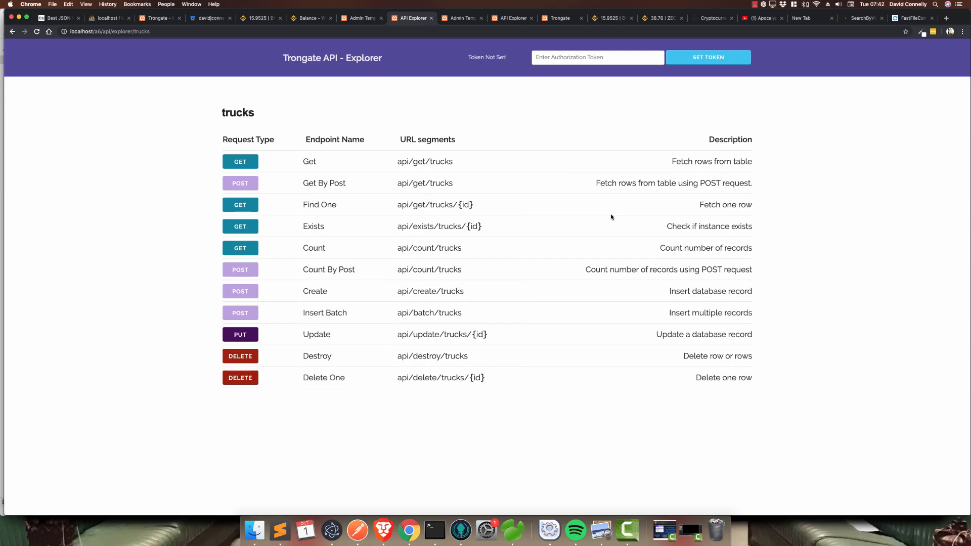
- Send the Get request for trucks, enter junk parameters '{asdfsaf;', clear them and close the window
{"action": "left_click", "coordinate": [240, 162]}
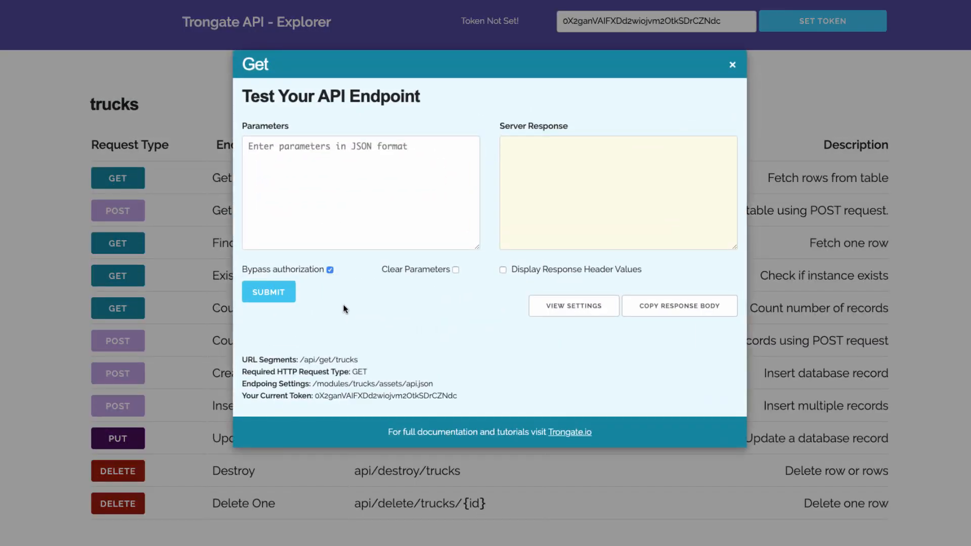
{"action": "left_click", "coordinate": [268, 291]}
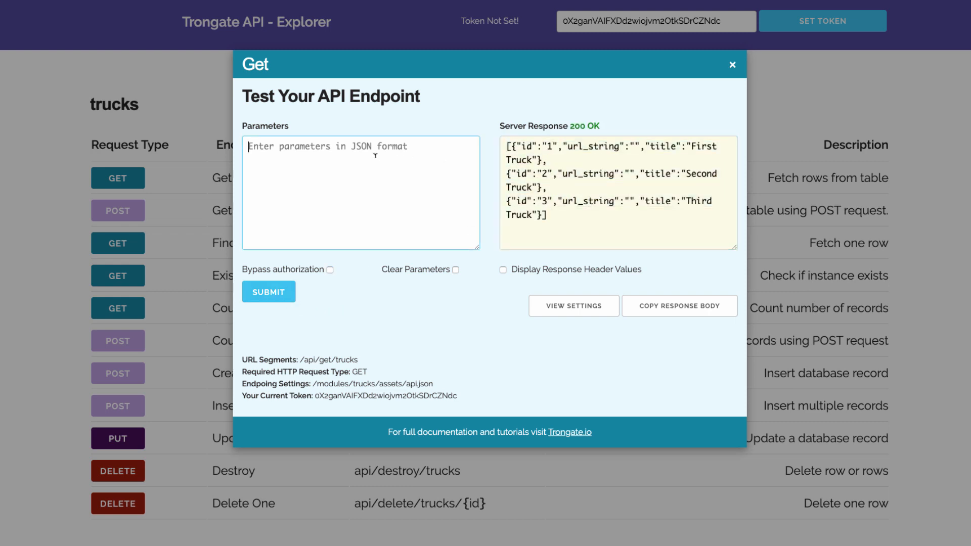
{"action": "type", "text": "{"}
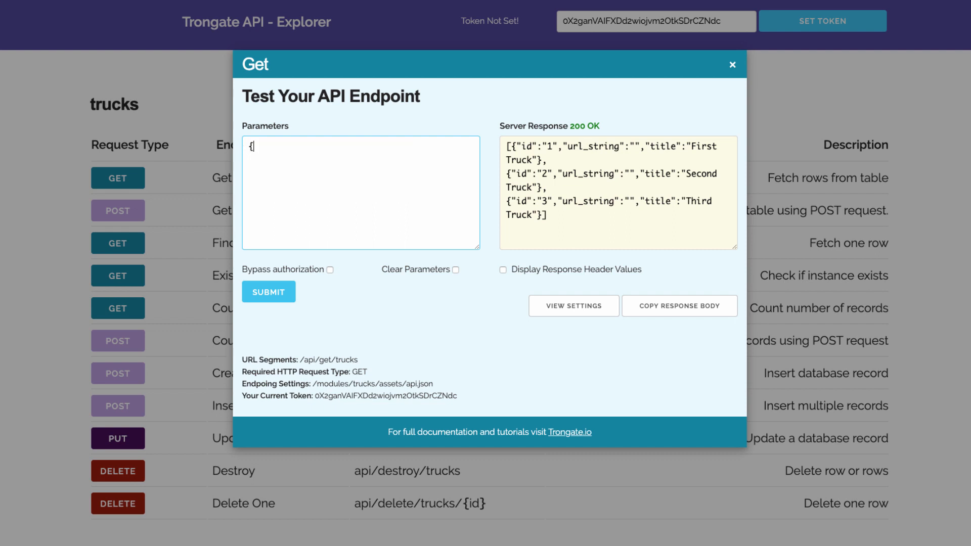
{"action": "type", "text": "asdfsaf;"}
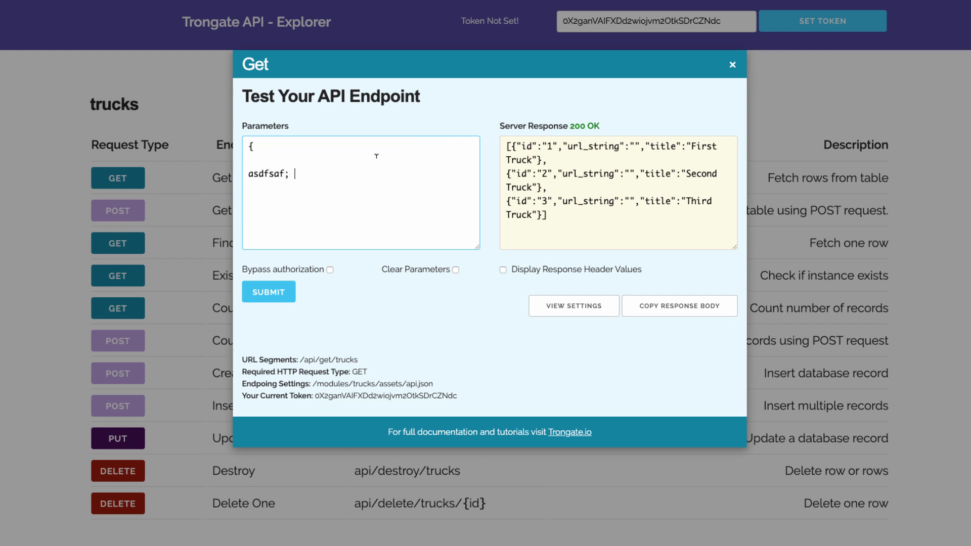
{"action": "left_click", "coordinate": [456, 269]}
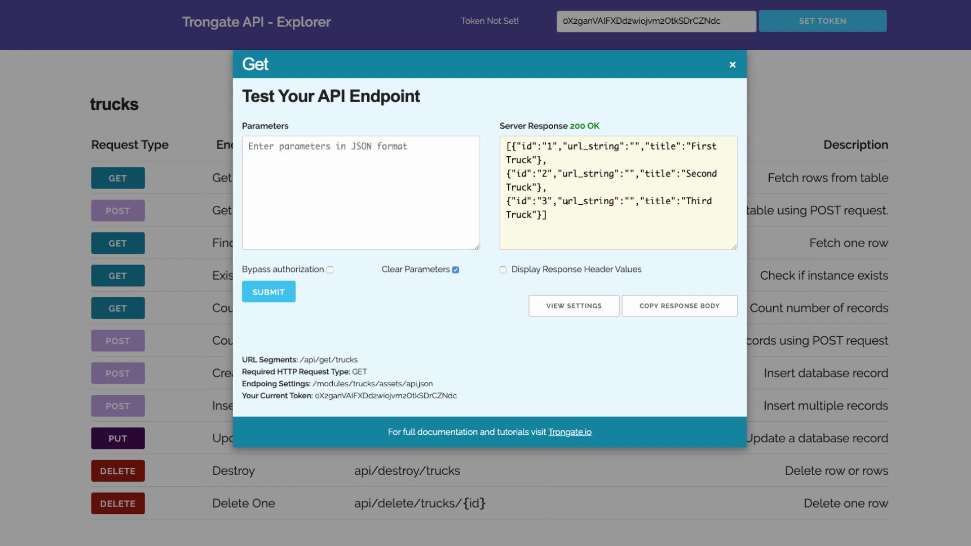
{"action": "left_click", "coordinate": [733, 65]}
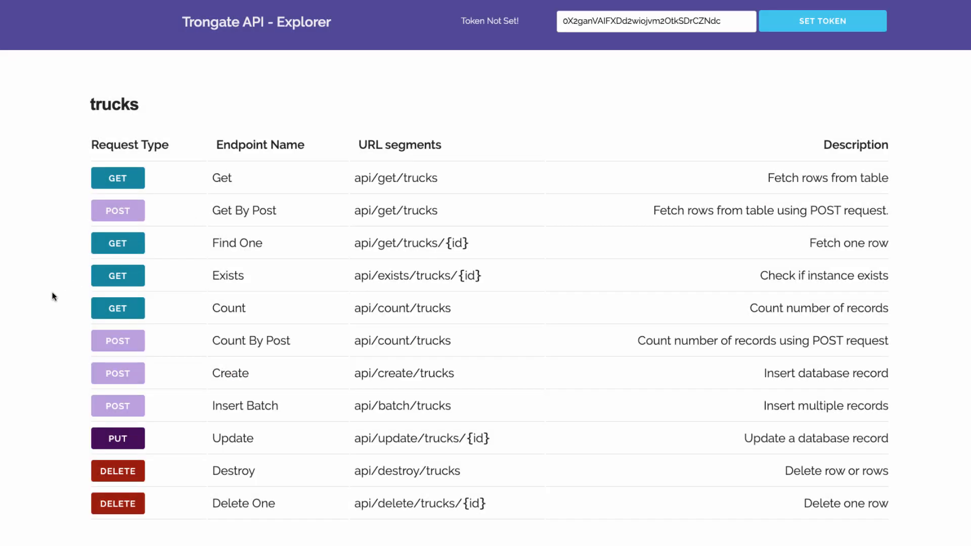
{"action": "mouse_move", "coordinate": [118, 261]}
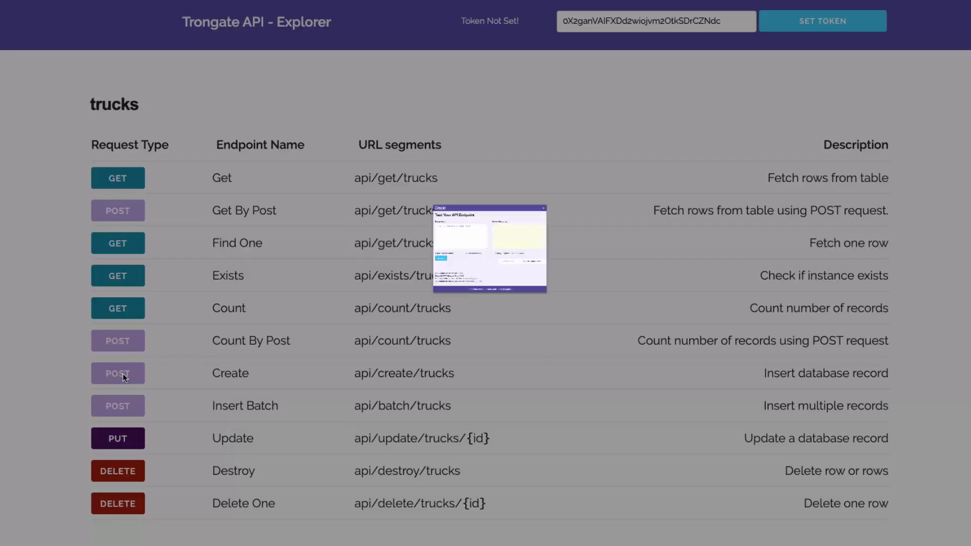
{"action": "left_click", "coordinate": [117, 373]}
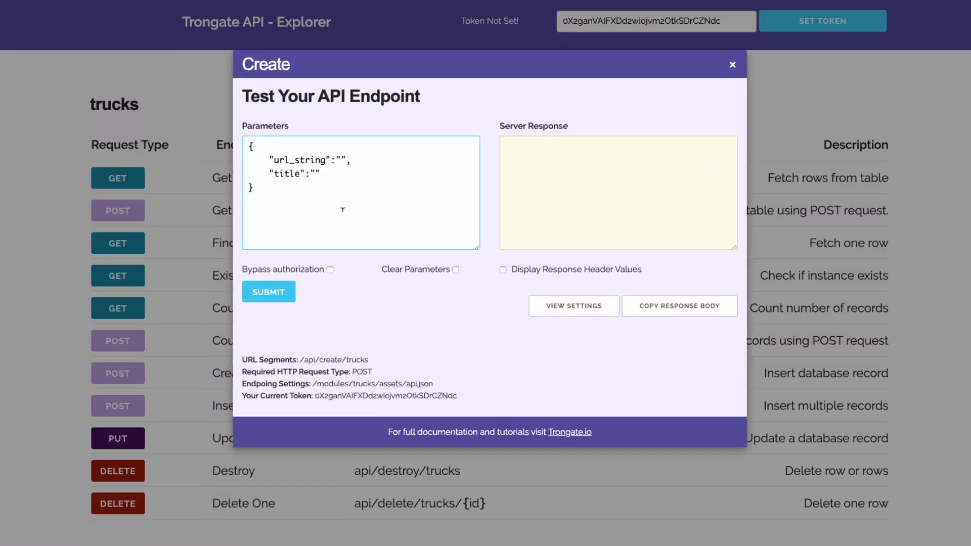
{"action": "type", "text": "h"}
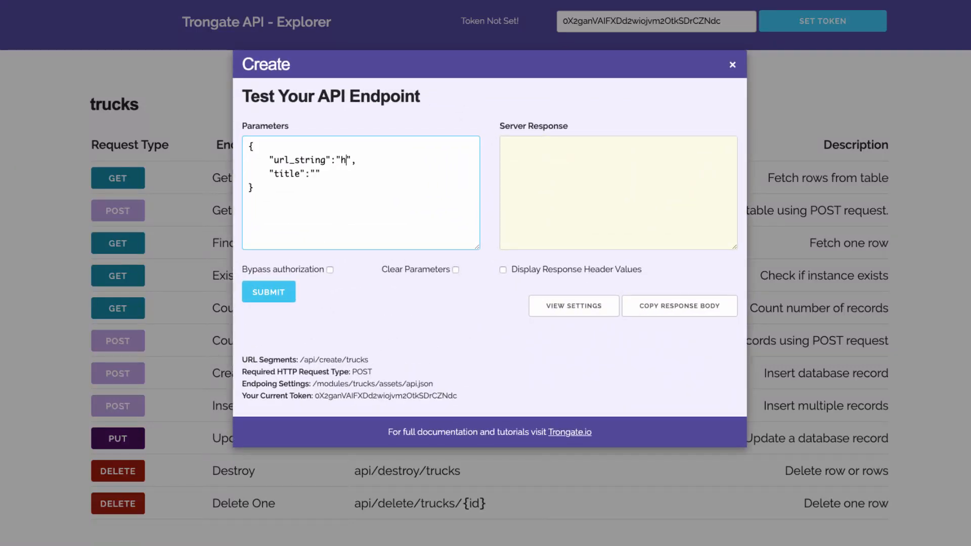
{"action": "type", "text": "ttp:"}
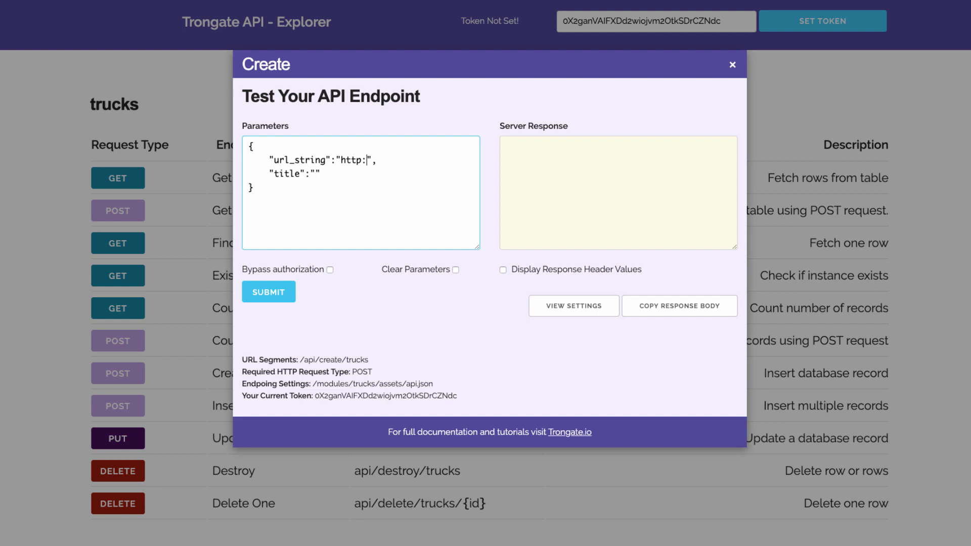
{"action": "type", "text": "www."}
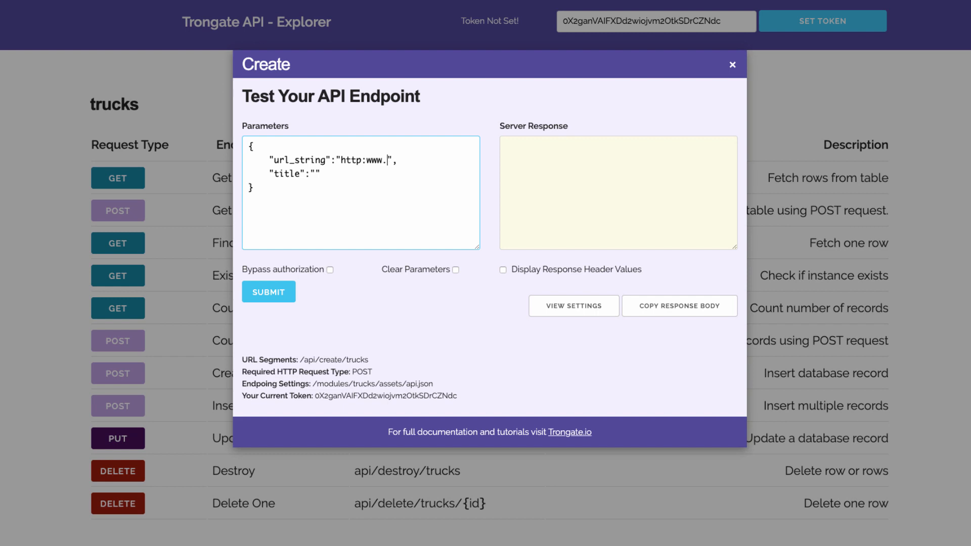
{"action": "type", "text": "bla.com"}
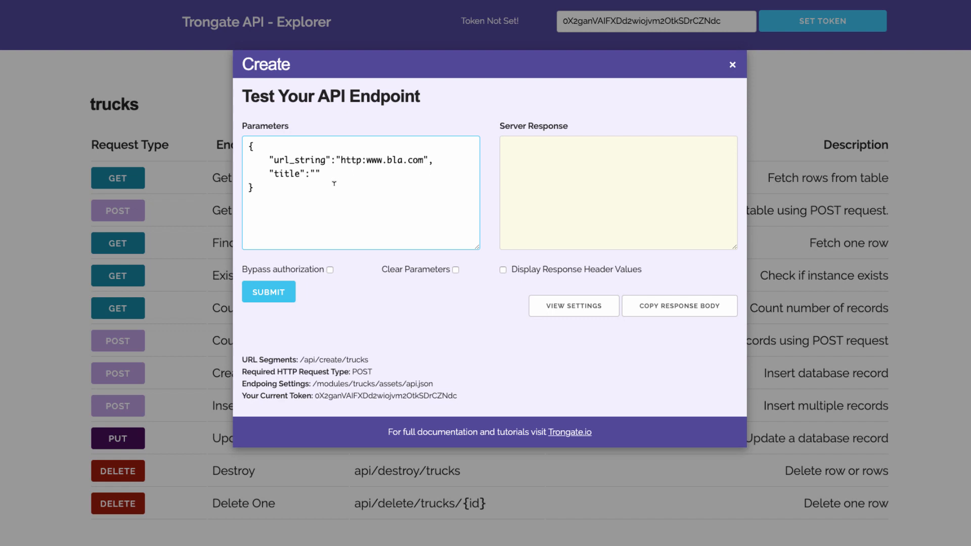
{"action": "left_click", "coordinate": [456, 269]}
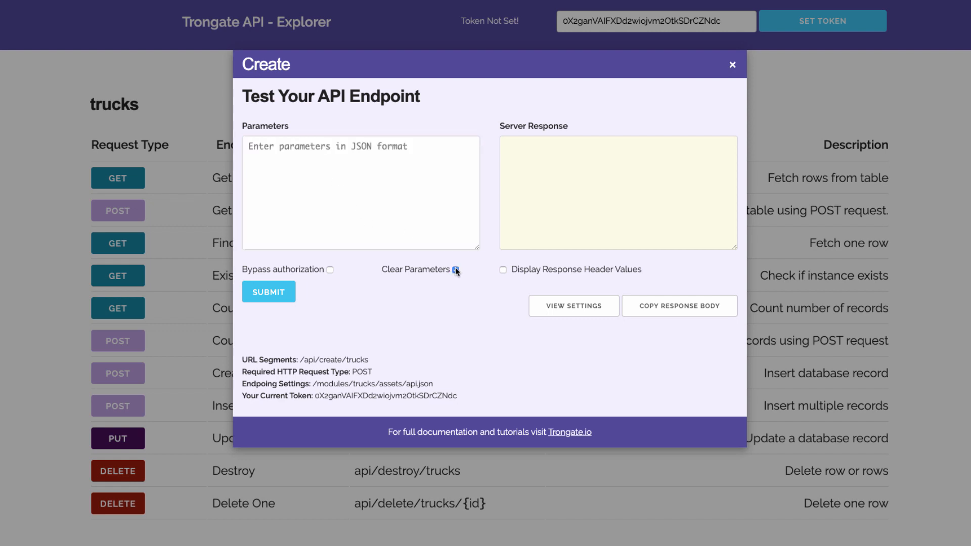
{"action": "left_click", "coordinate": [732, 65]}
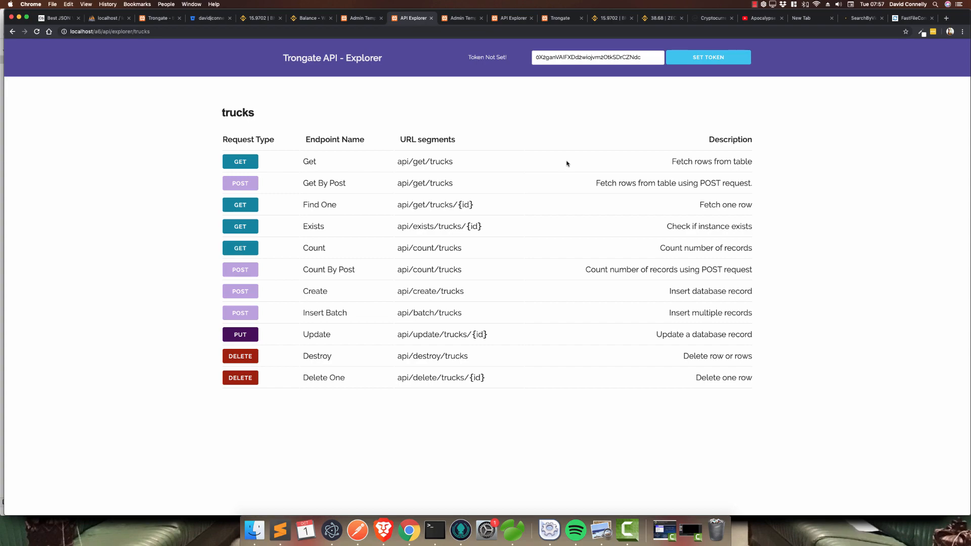
{"action": "mouse_move", "coordinate": [669, 350]}
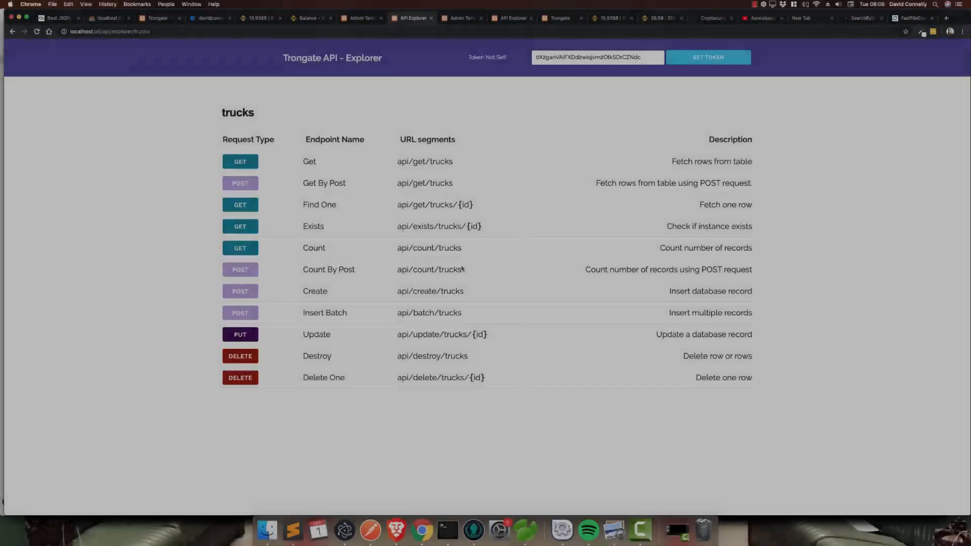
{"action": "mouse_move", "coordinate": [395, 530]}
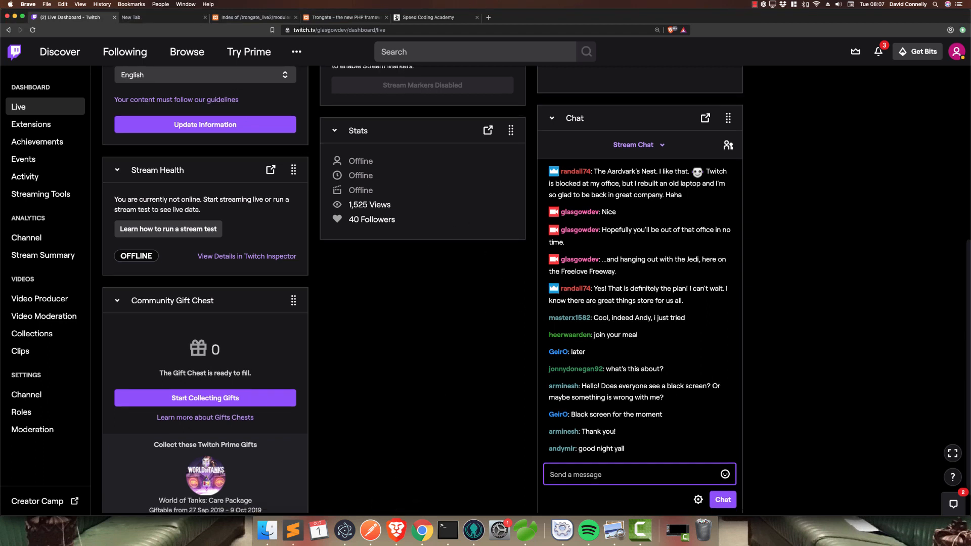
{"action": "mouse_move", "coordinate": [375, 58]}
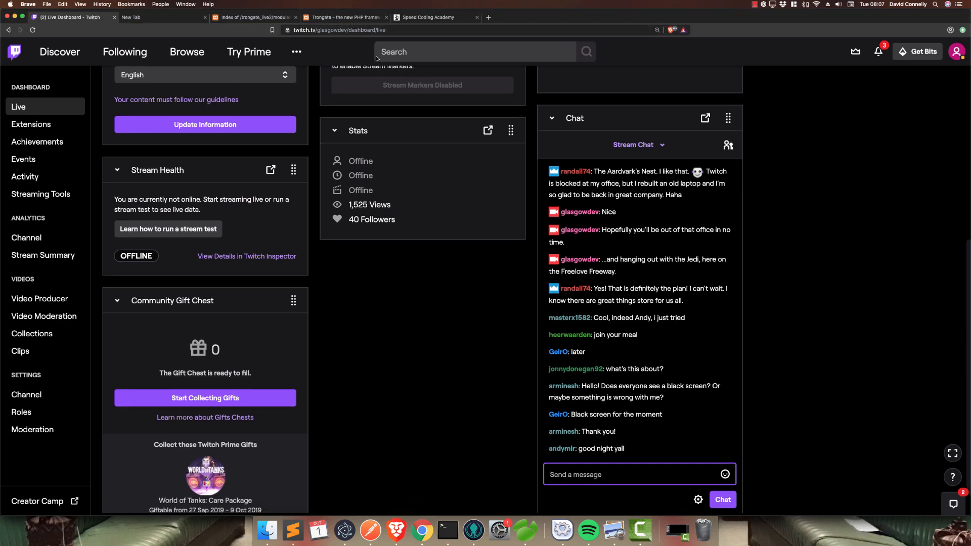